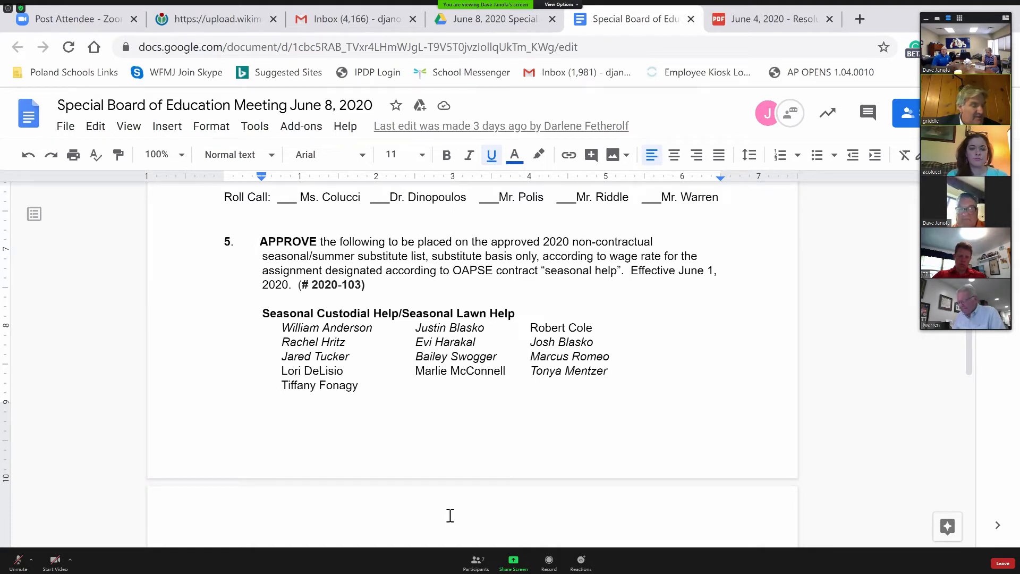
{"action": "mouse_move", "coordinate": [375, 454]}
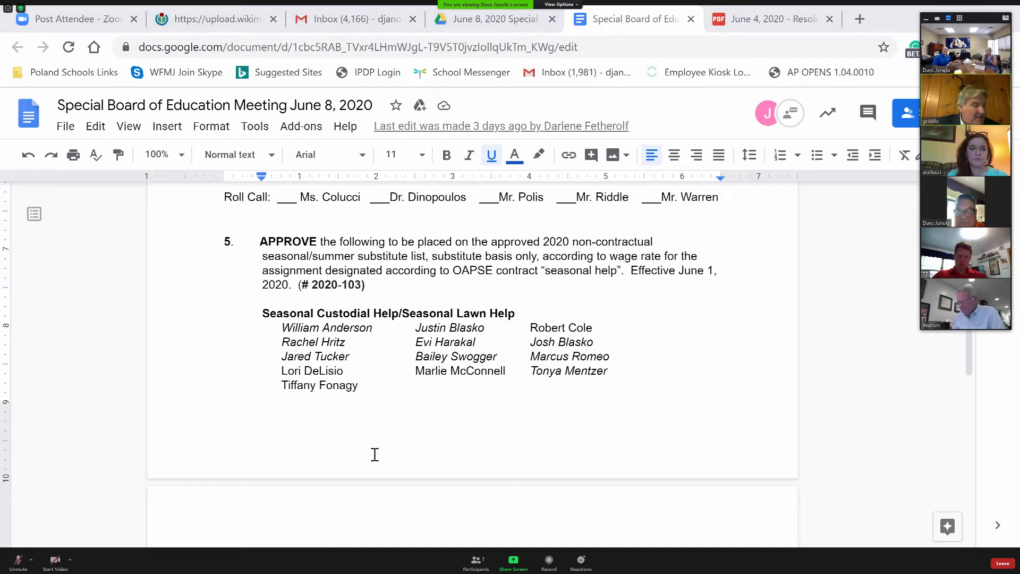
{"action": "mouse_move", "coordinate": [376, 460]}
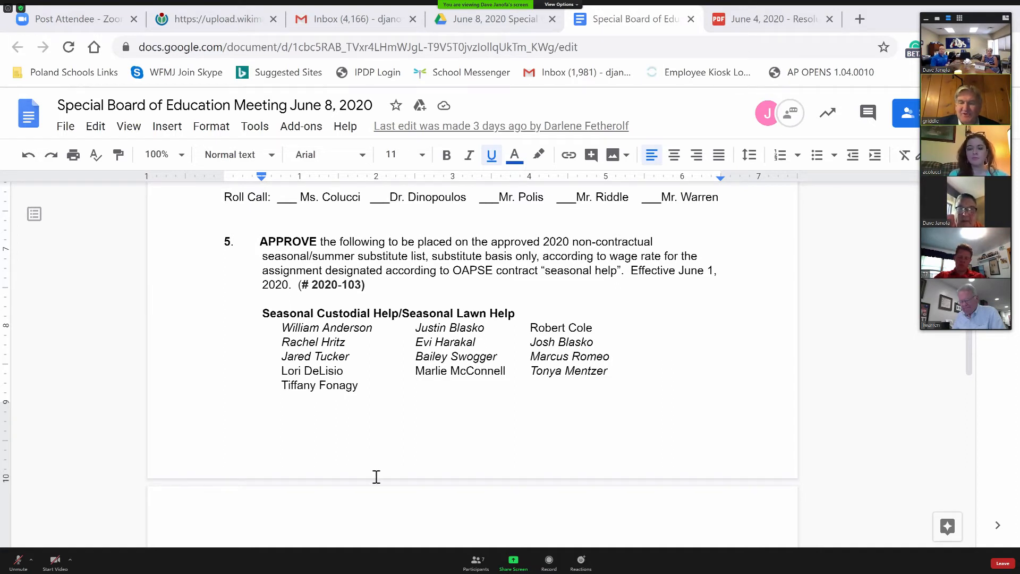
{"action": "mouse_move", "coordinate": [384, 494]}
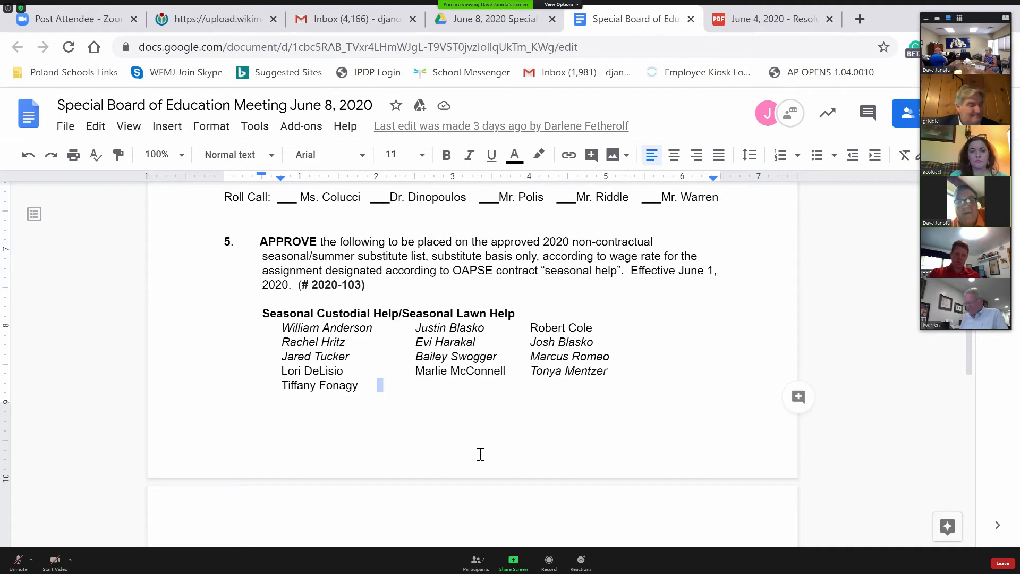
{"action": "mouse_move", "coordinate": [4, 397]}
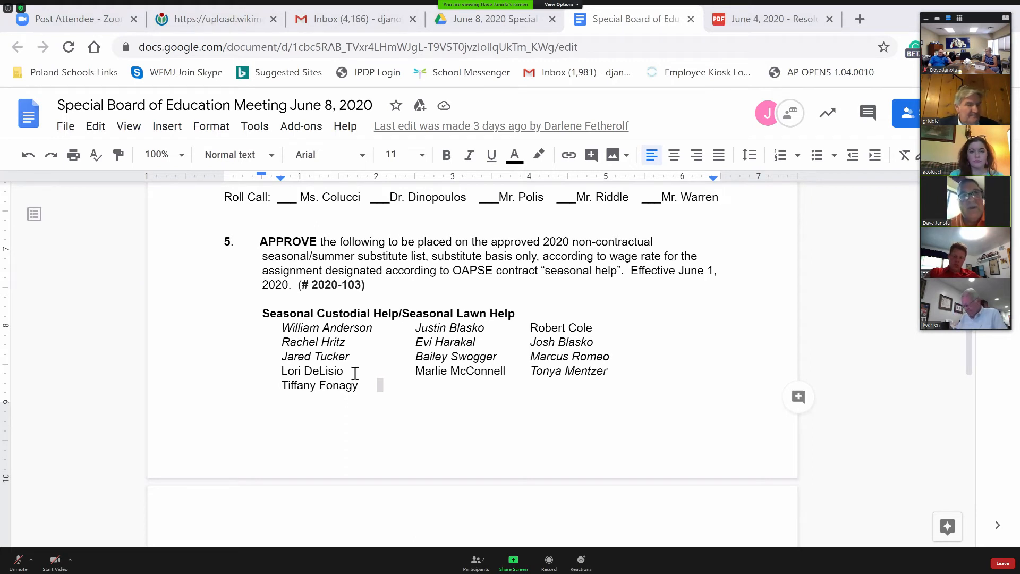
{"action": "scroll", "scroll_direction": "down", "scroll_amount": 3}
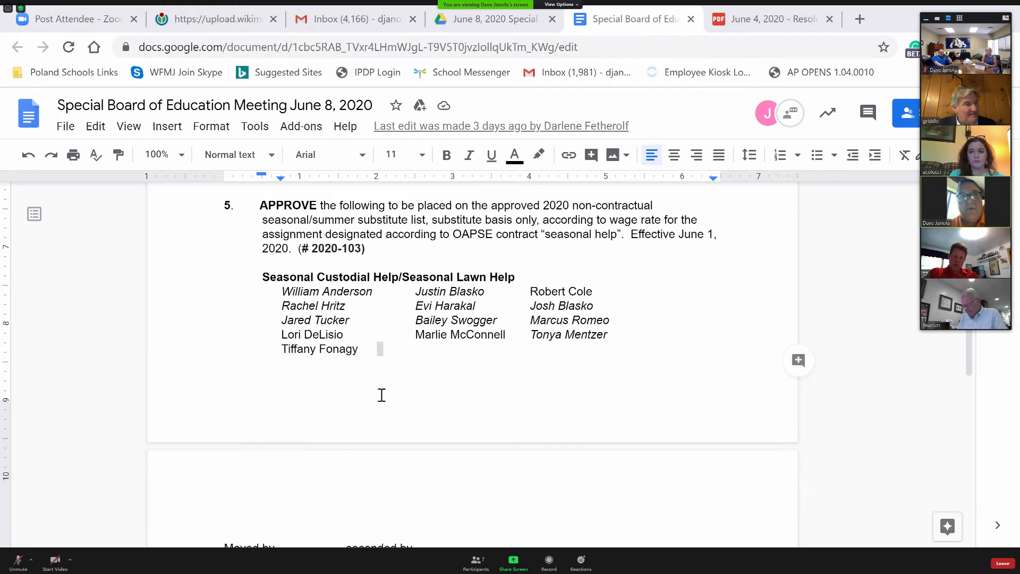
{"action": "scroll", "scroll_direction": "down", "scroll_amount": 3}
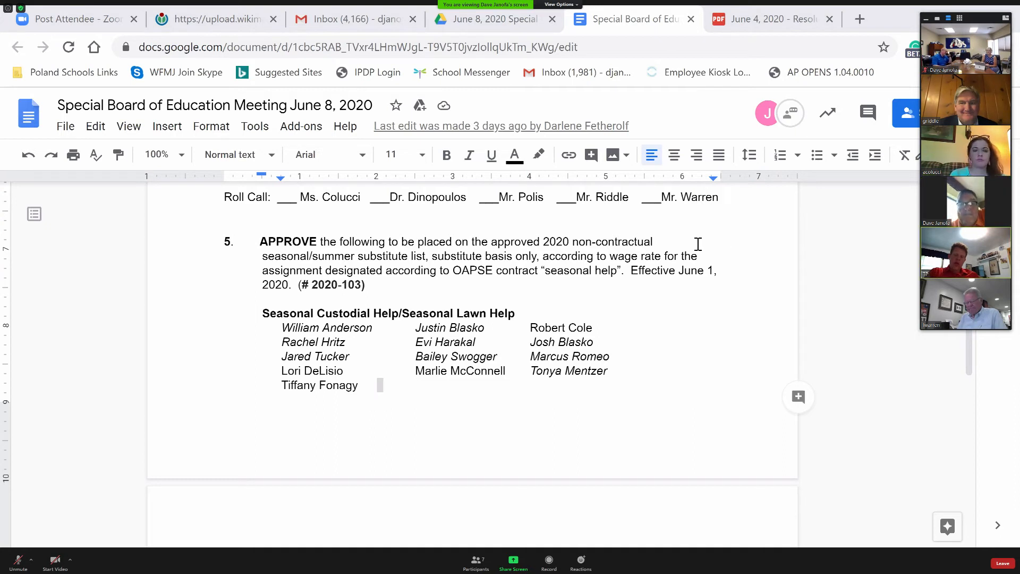
{"action": "mouse_move", "coordinate": [136, 376]}
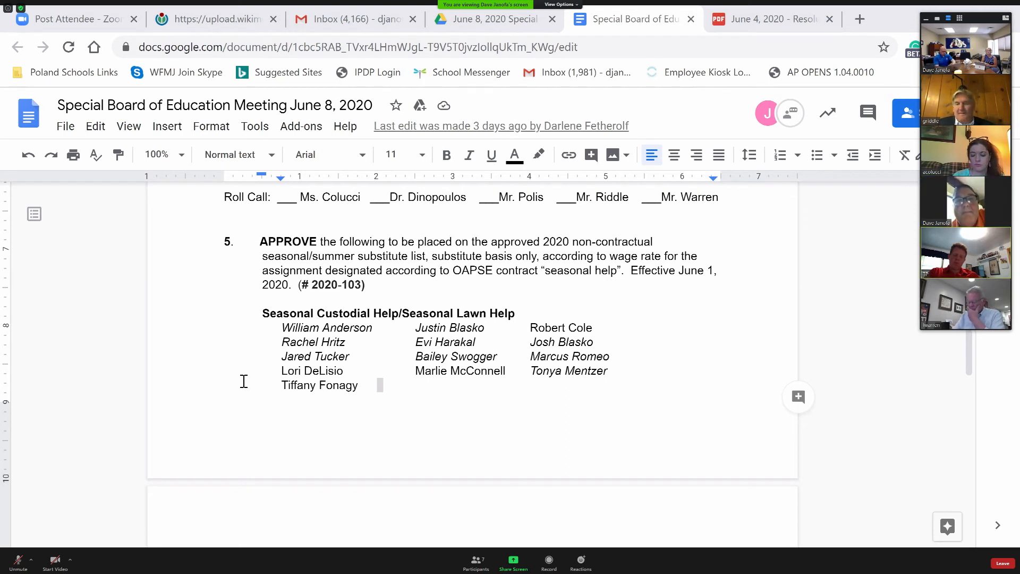
{"action": "mouse_move", "coordinate": [398, 409]}
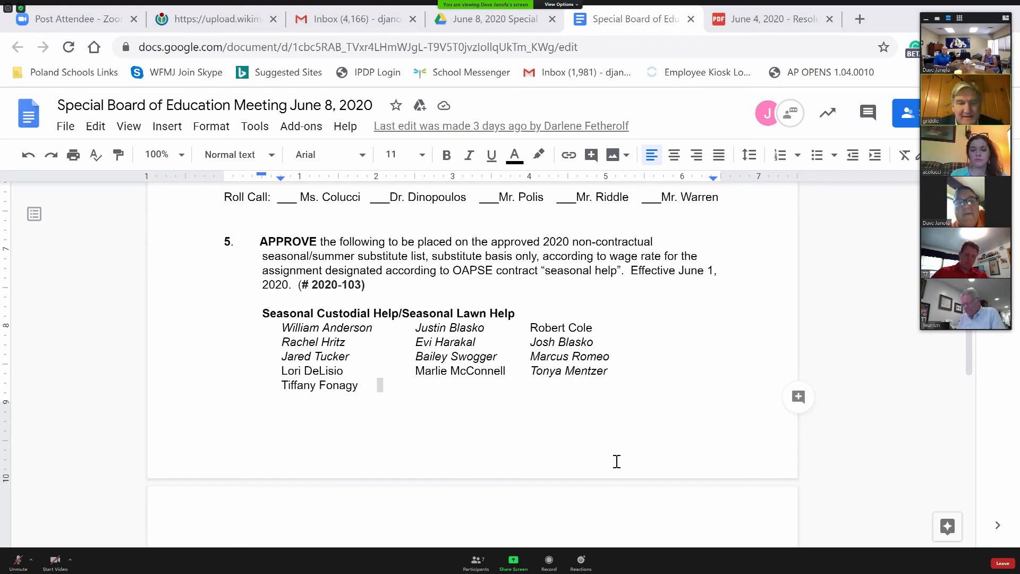
{"action": "mouse_move", "coordinate": [662, 435]}
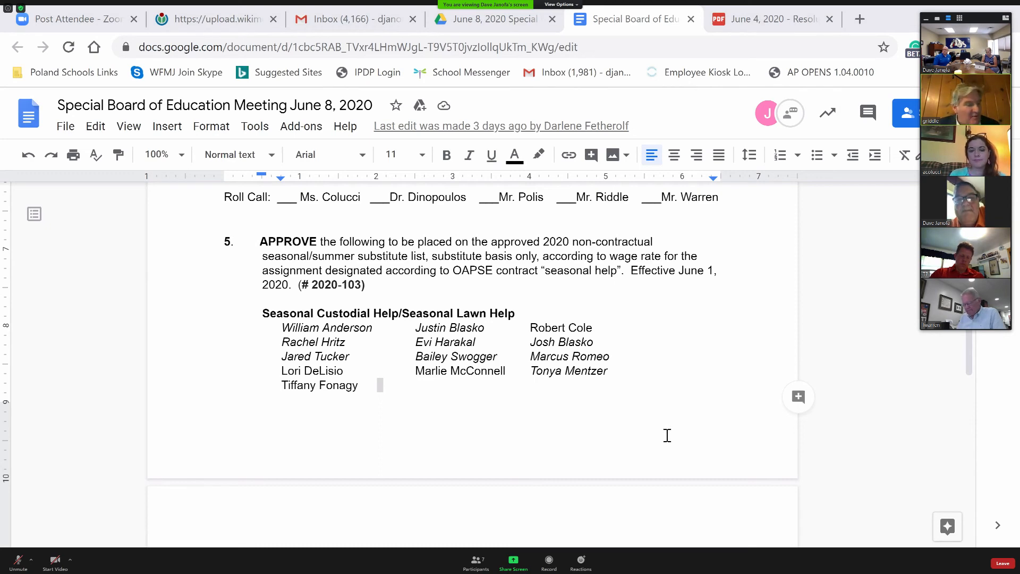
{"action": "scroll", "scroll_direction": "down", "scroll_amount": 3}
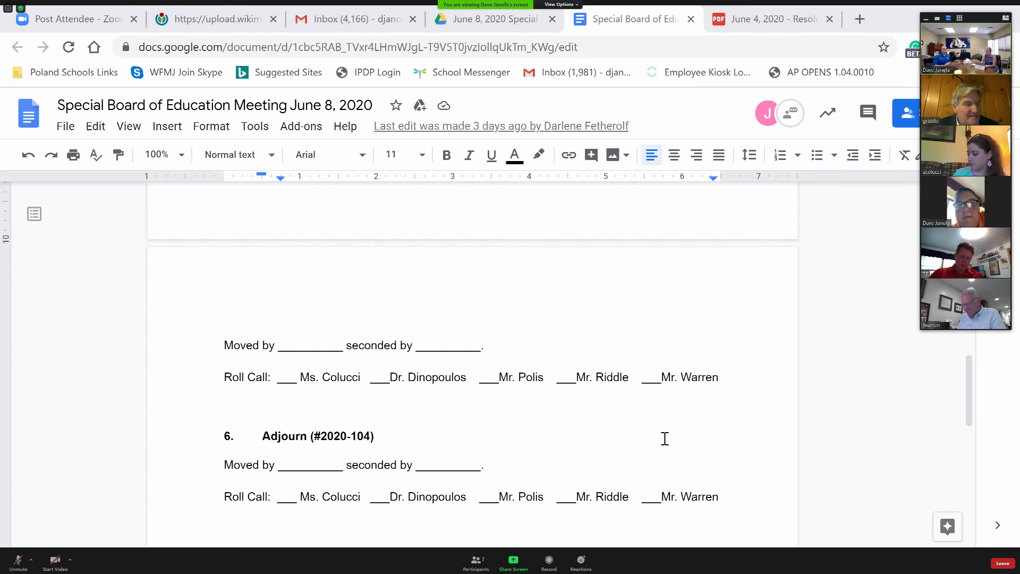
{"action": "scroll", "scroll_direction": "down", "scroll_amount": 3}
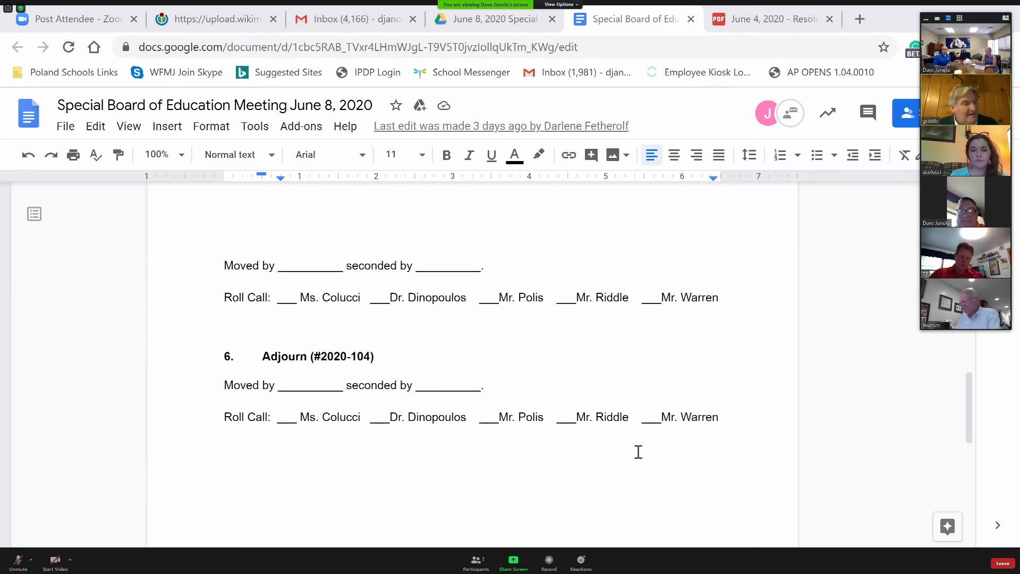
{"action": "scroll", "scroll_direction": "down", "scroll_amount": 3}
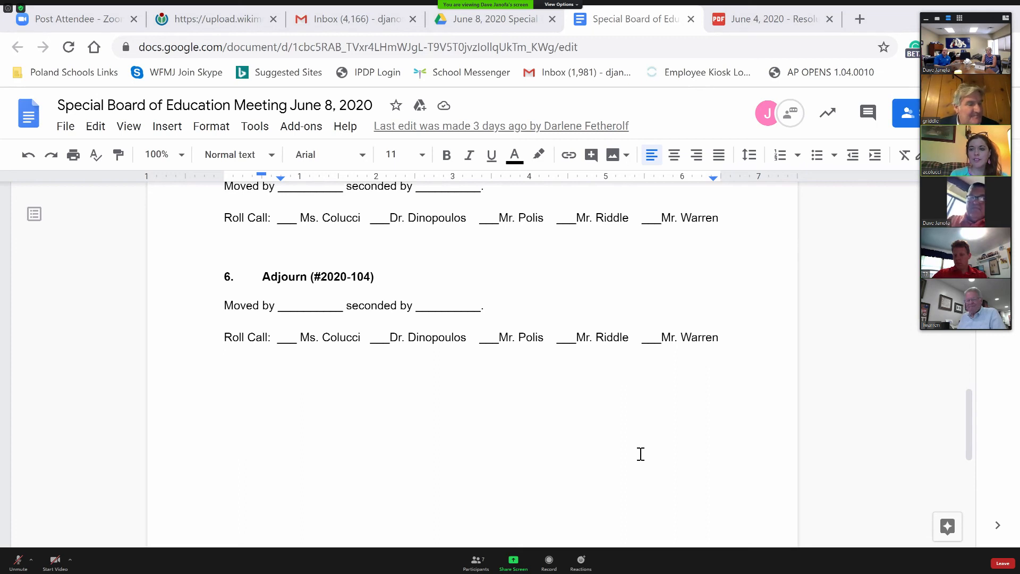
{"action": "mouse_move", "coordinate": [566, 468]}
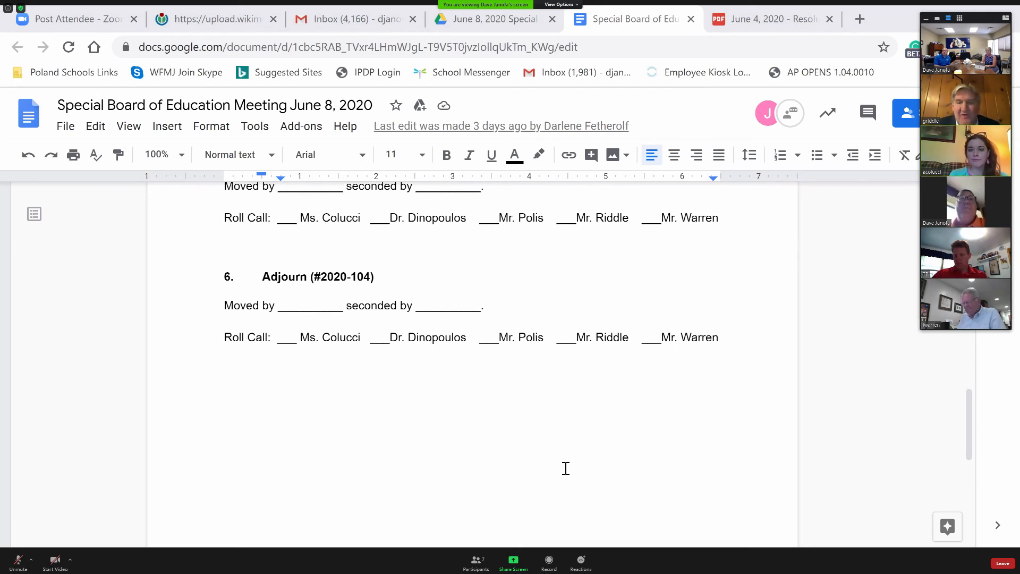